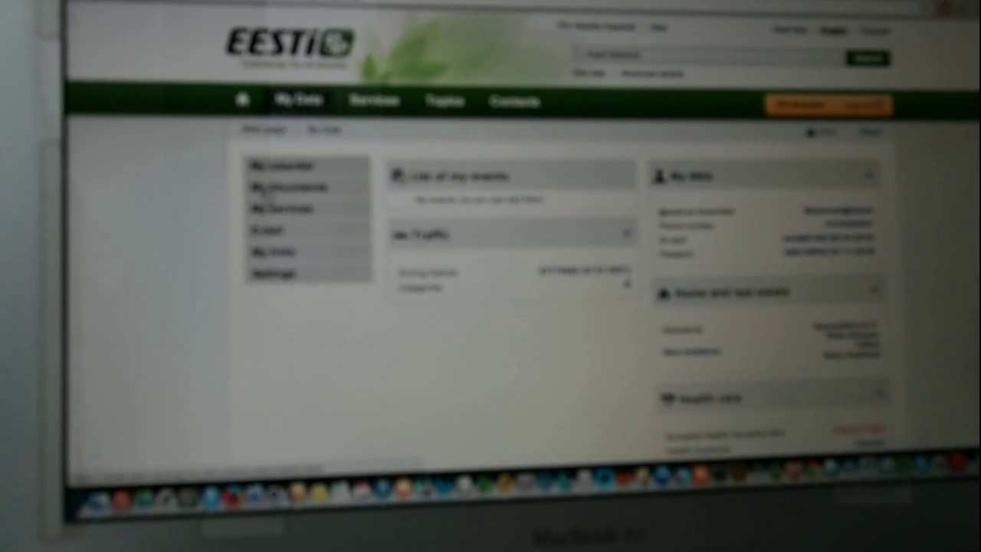
Step: Switch from My Data to the Services overview for citizens, entrepreneurs and officials
left_click(372, 99)
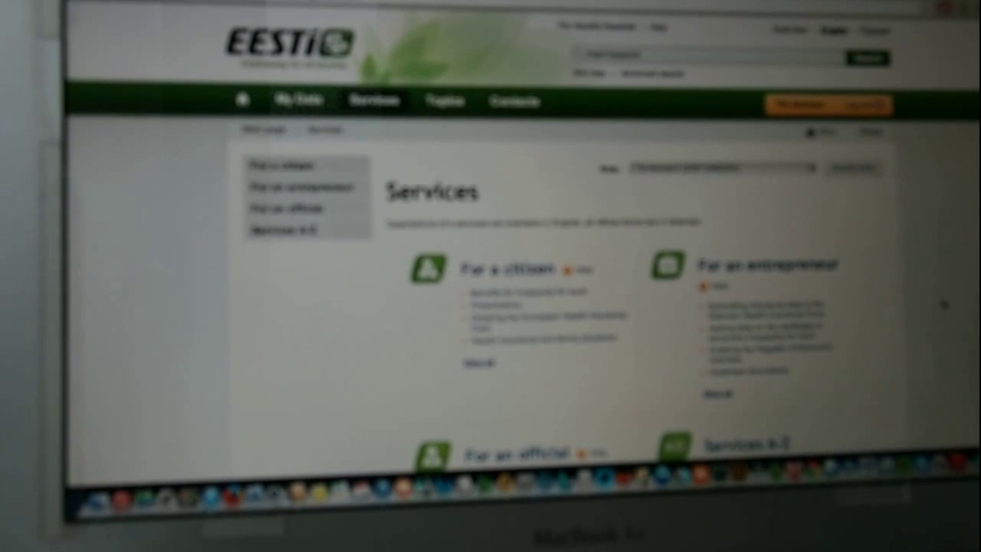
Step: Show all services and forms for a citizen, grouped by topics like Housing and Education
scroll("down", 3)
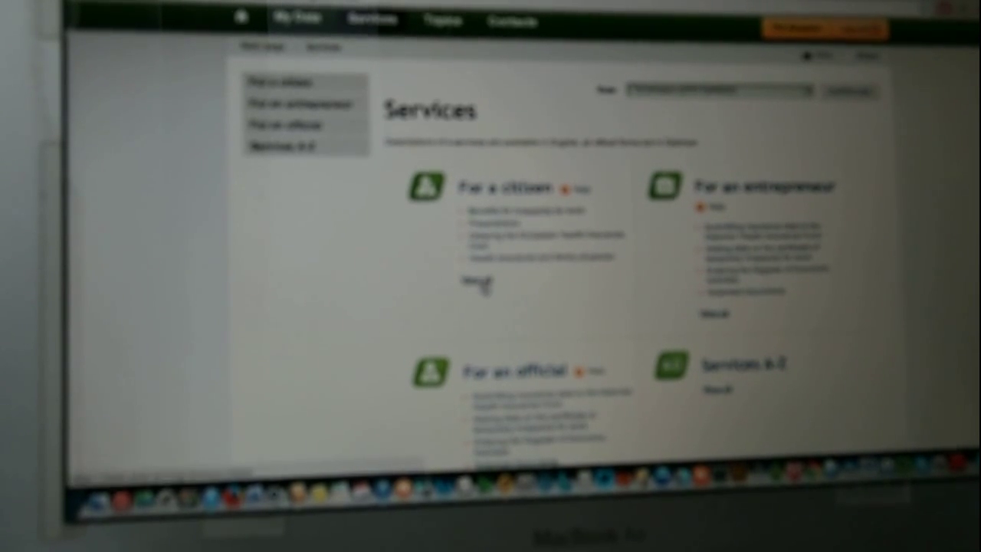
left_click(493, 187)
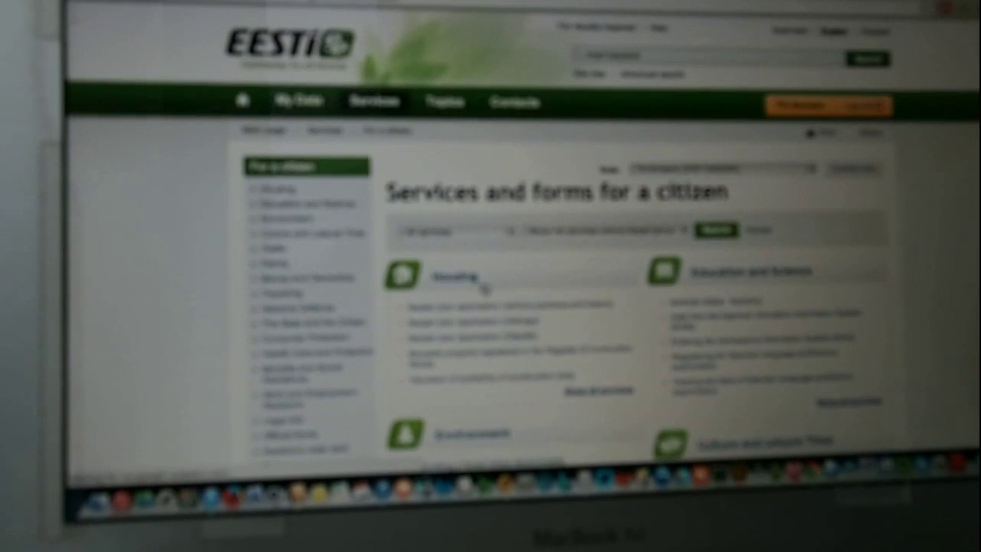